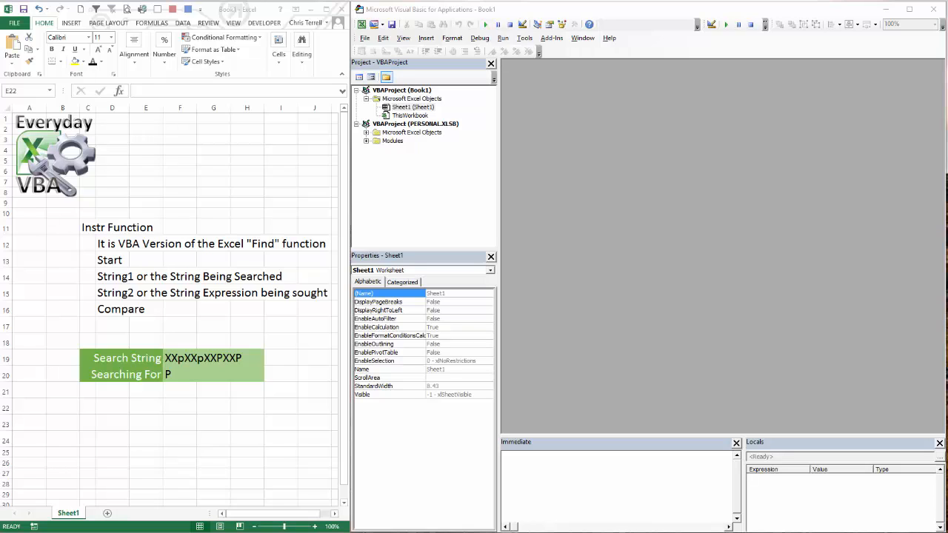
mouse_move(189, 352)
text(=)
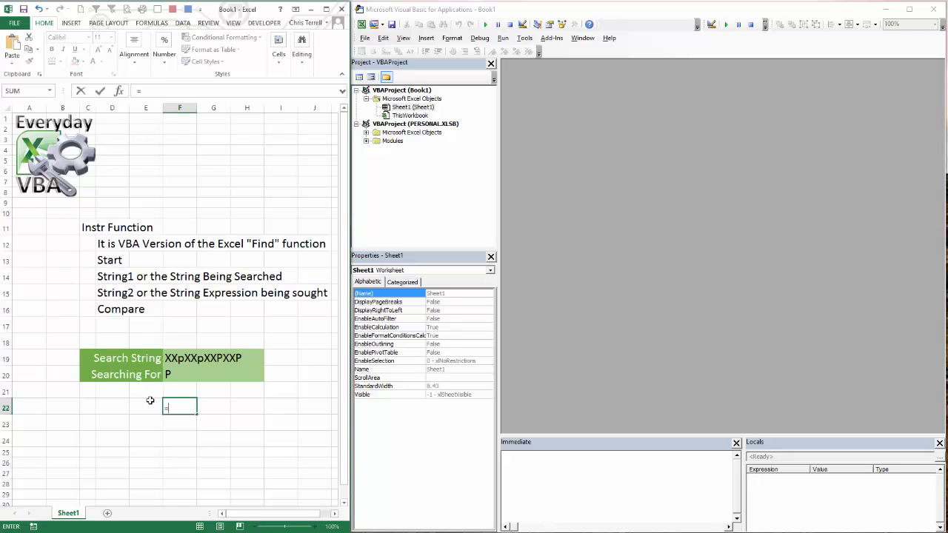
Enter =FIND(F20,F19) in F22 to get 9, briefly testing lowercase p (3) before restoring P.
text(FIND()
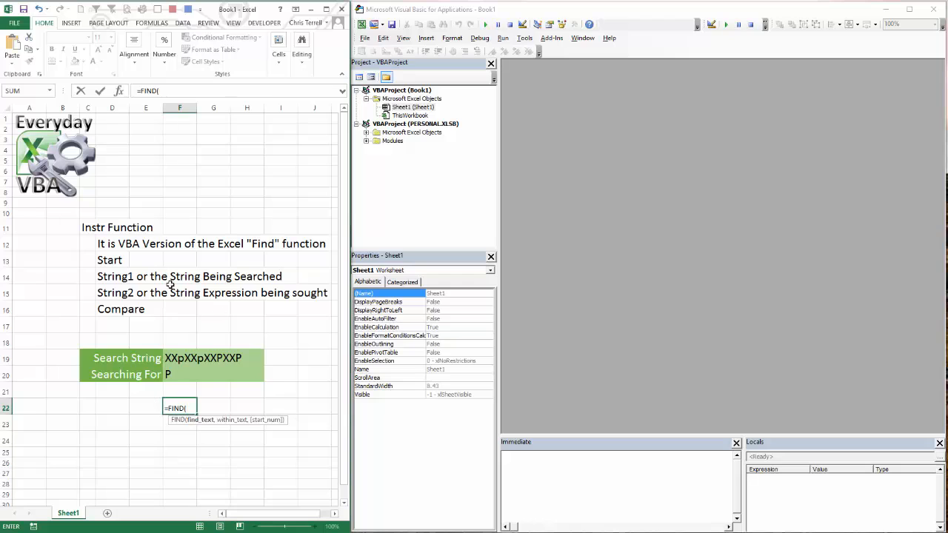
click(180, 374)
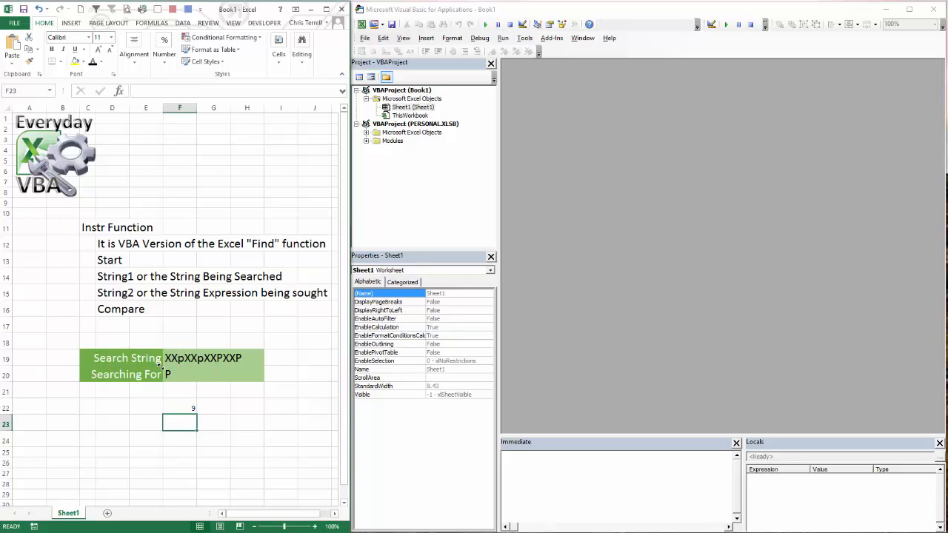
click(180, 407)
text(p)
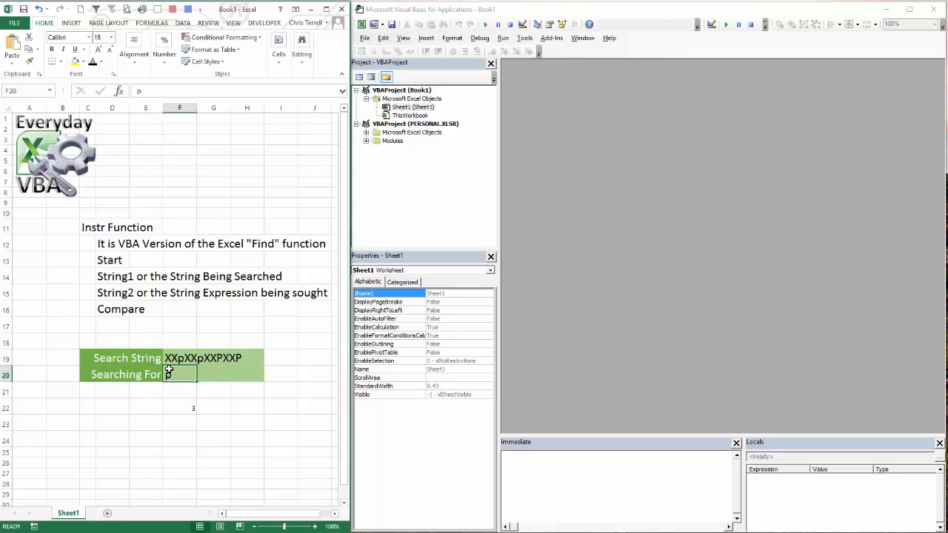
mouse_move(173, 402)
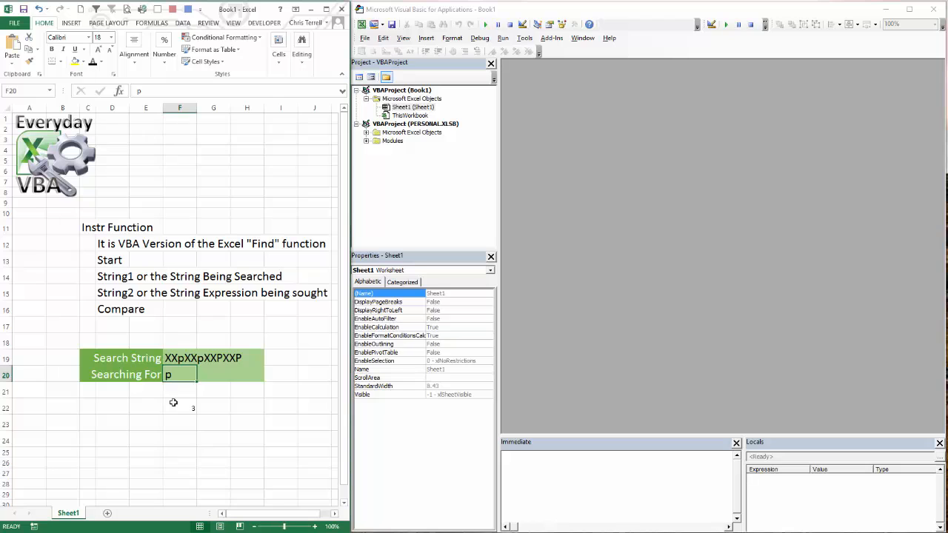
mouse_move(177, 408)
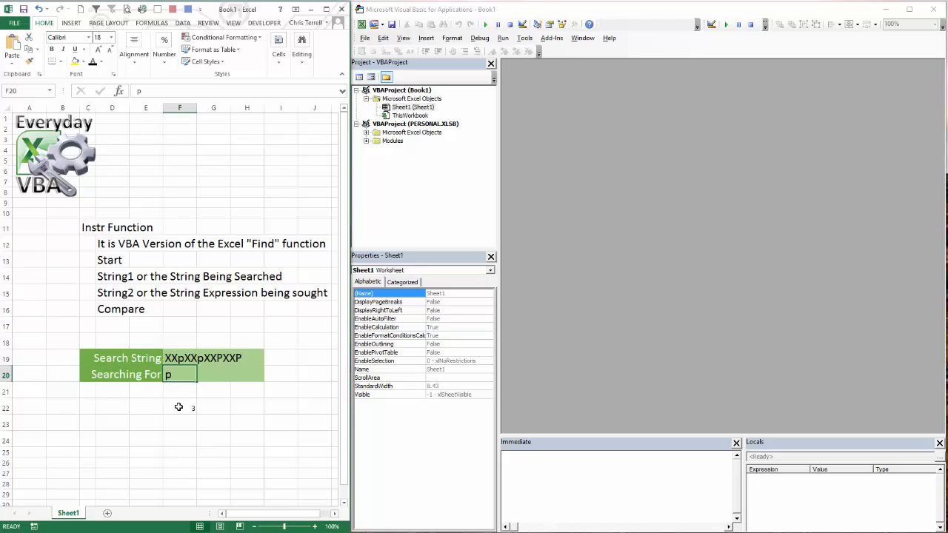
click(179, 407)
text(P)
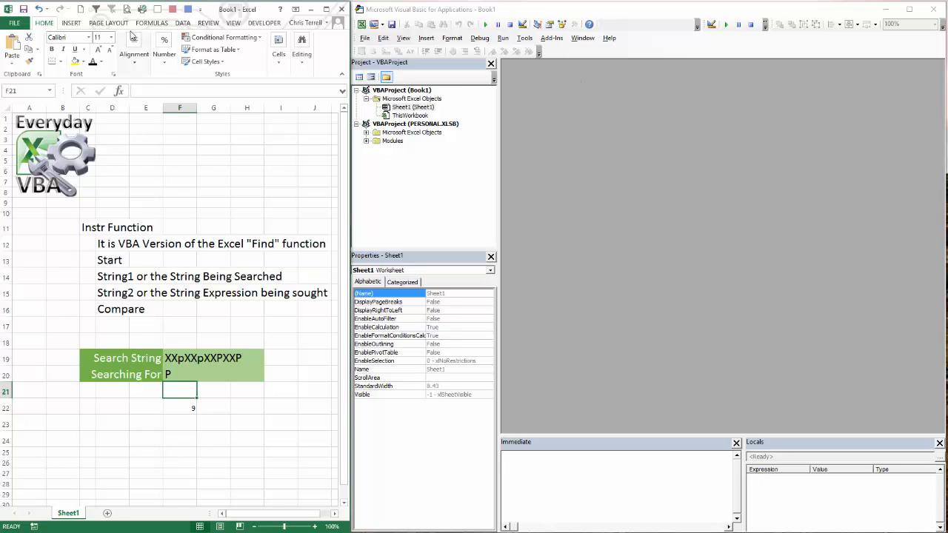
Switch from Excel's View ribbon to the VBA editor and select VBAProject (Book1).
click(264, 23)
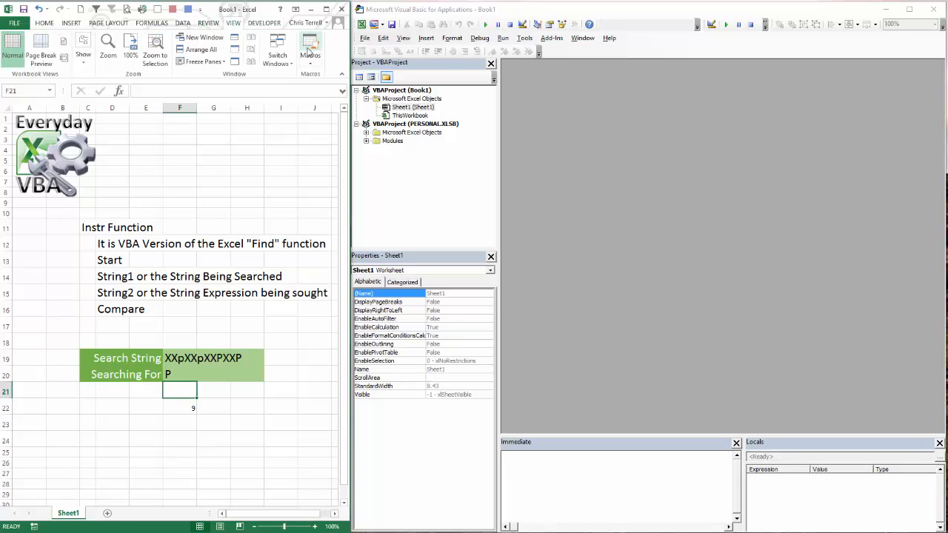
click(310, 51)
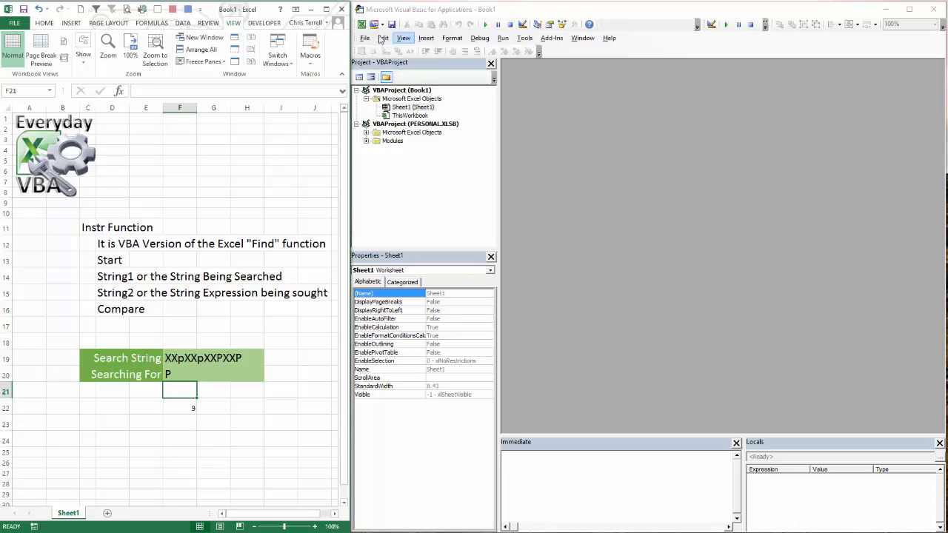
click(401, 89)
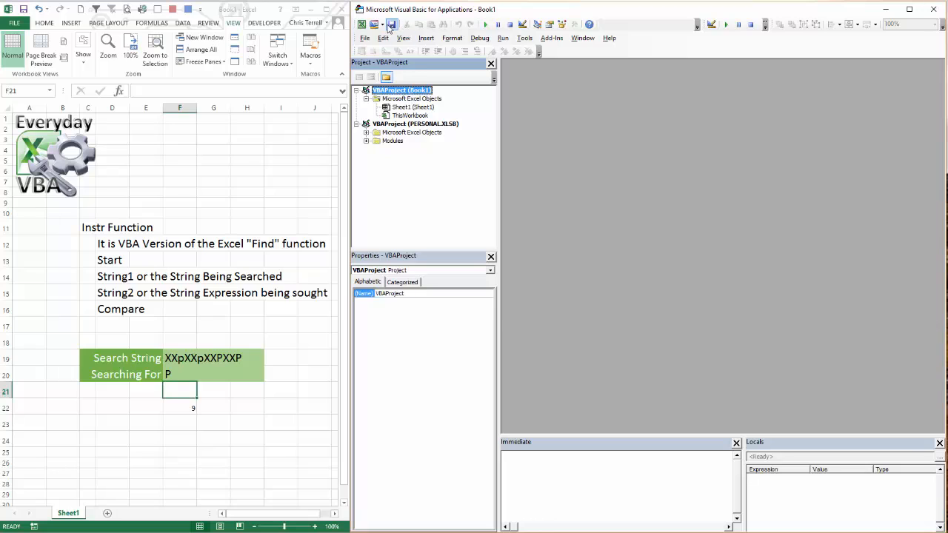
Insert Module1 with Sub InstrMacro's InStr code and a comment linking the MSDN InStr page.
click(392, 25)
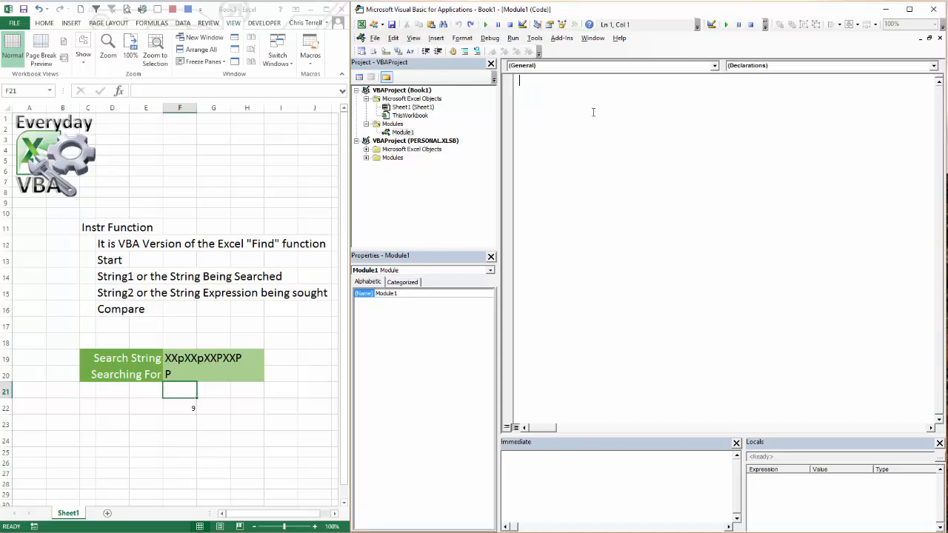
text(Sub)
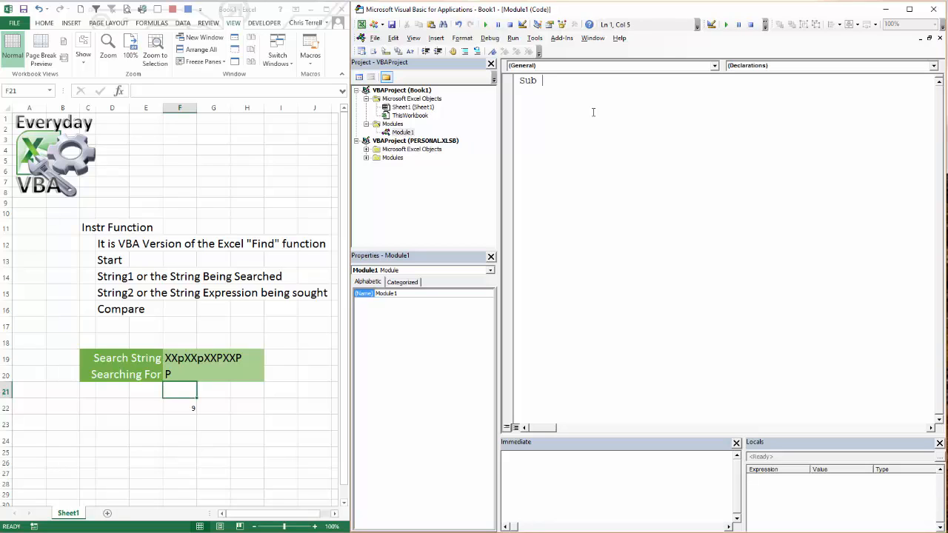
text(Instr)
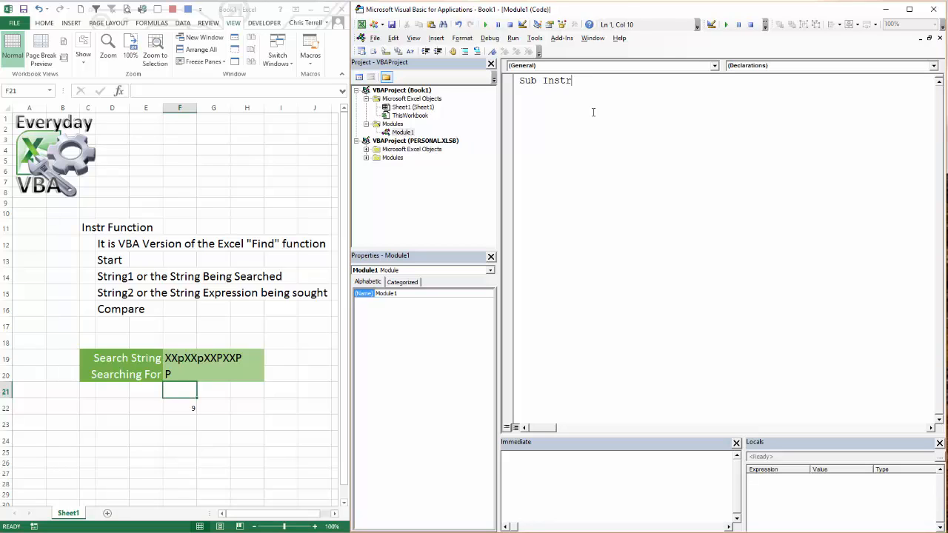
text(Macto)
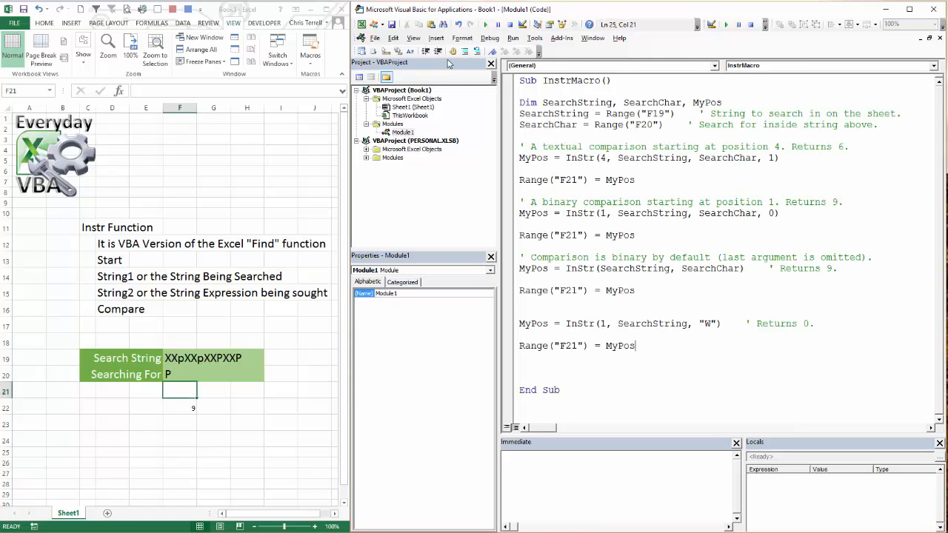
mouse_move(448, 64)
text(')
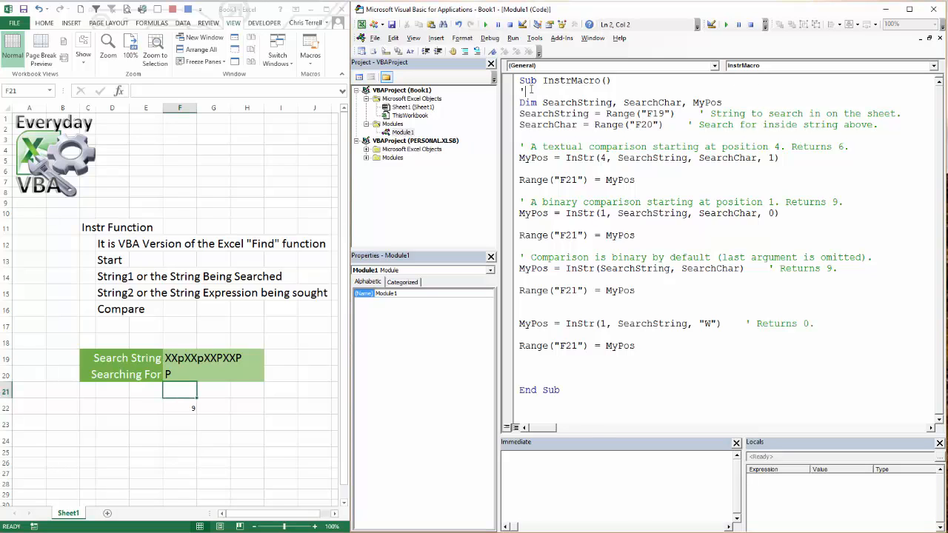
text(https://msdn.microsoft.com/en-us/library/office/gg264811.aspx)
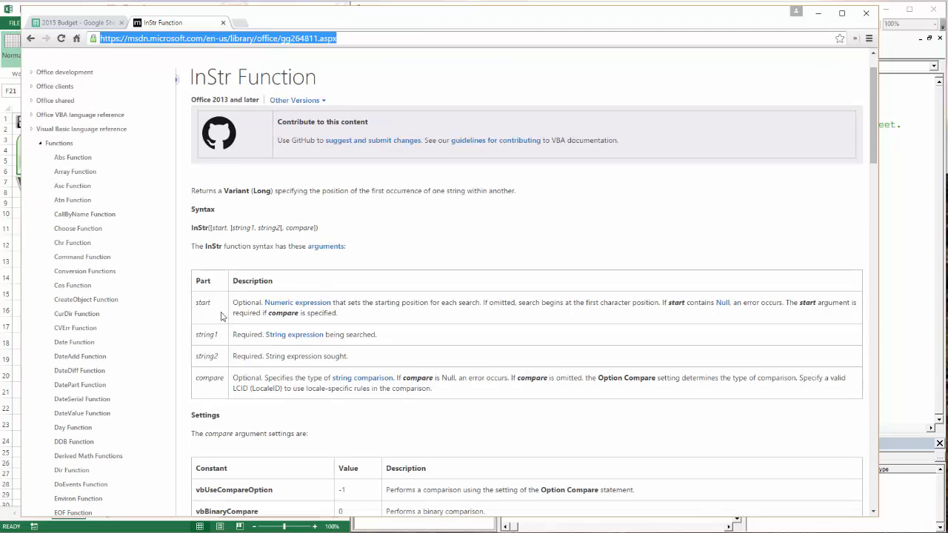
mouse_move(231, 229)
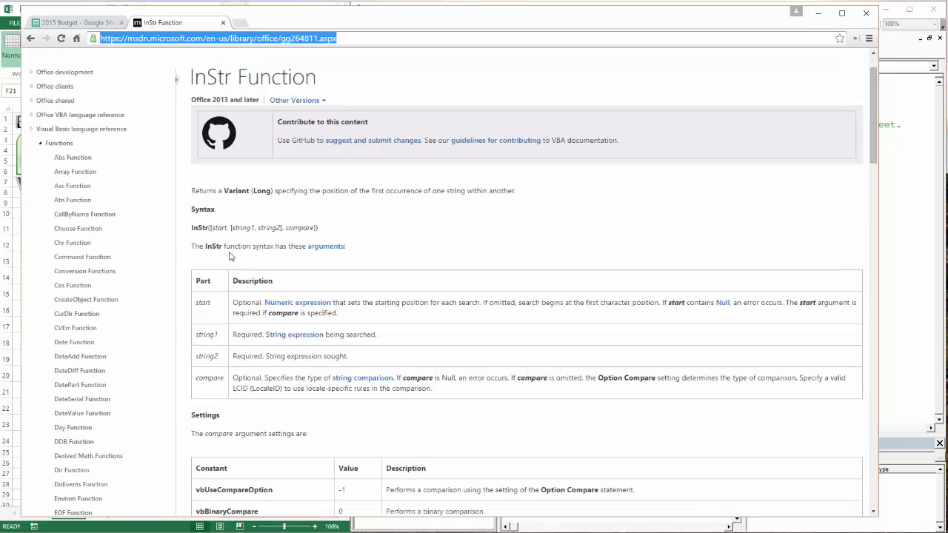
mouse_move(294, 334)
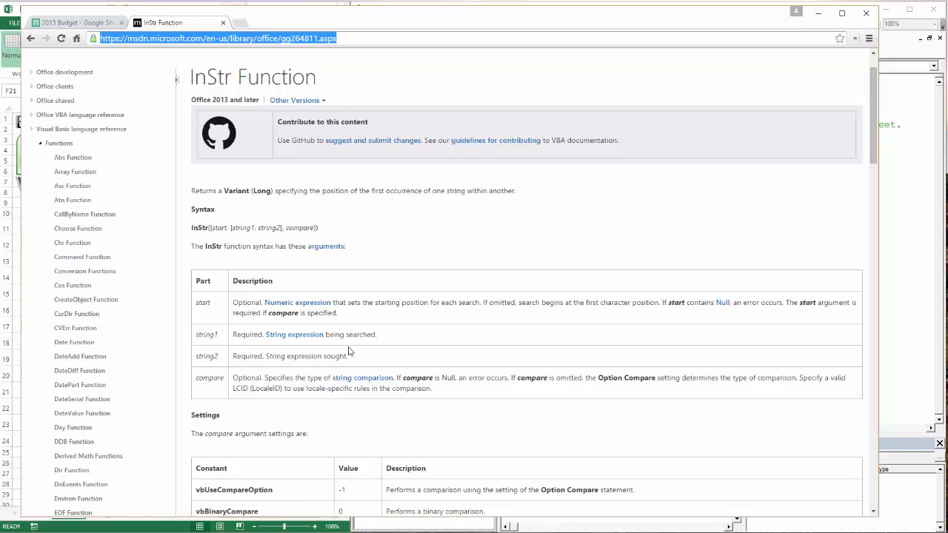
mouse_move(324, 371)
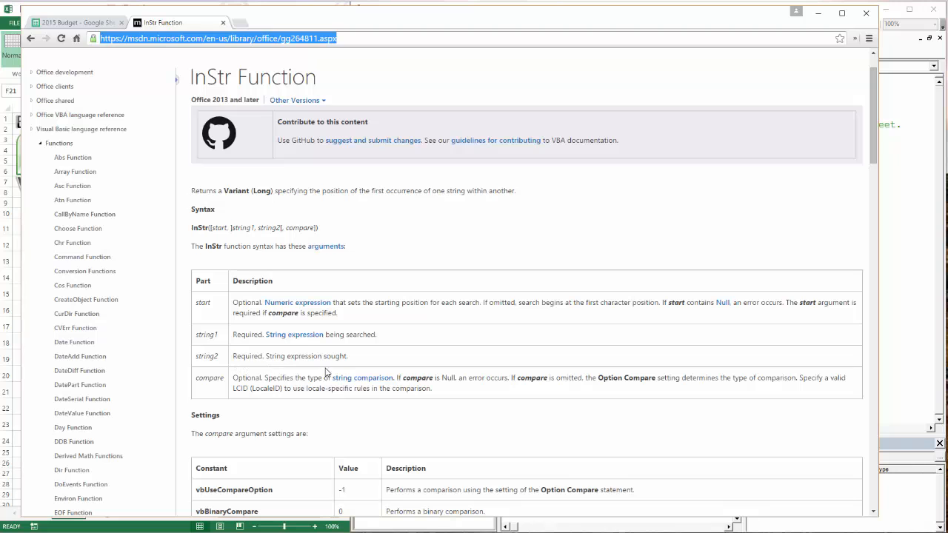
Scroll the MSDN InStr Function page through its syntax and arguments table.
scroll(down, 3)
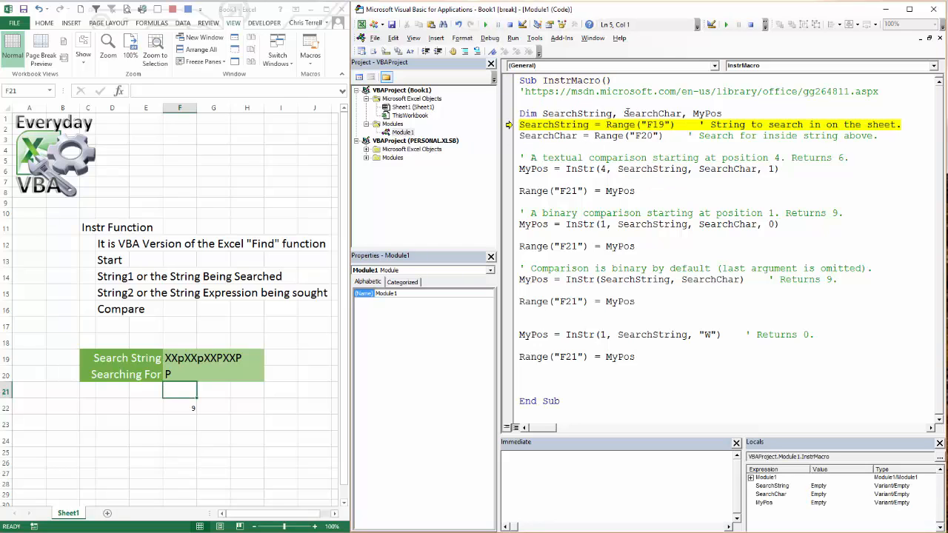
mouse_move(553, 125)
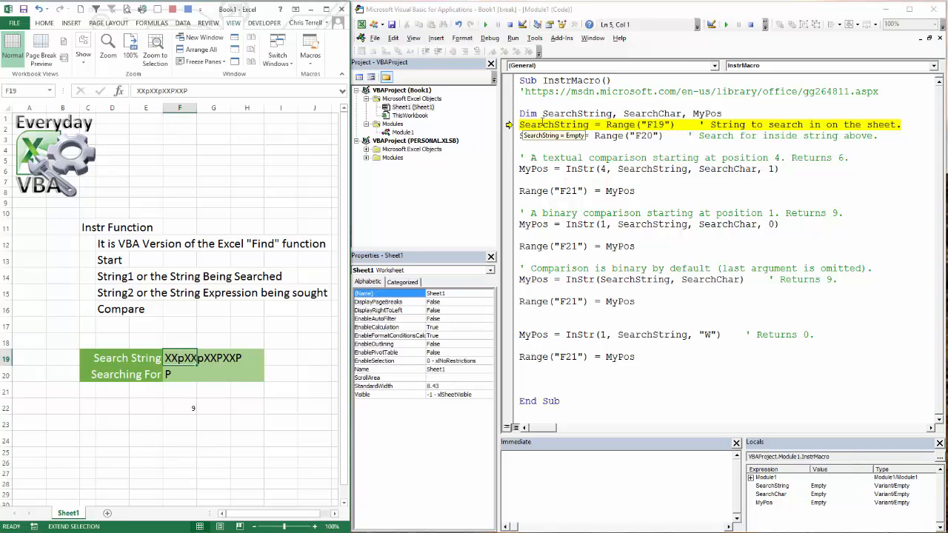
Step InstrMacro with F8 through the textual, binary (9 in F21), default and W (0) searches.
click(402, 132)
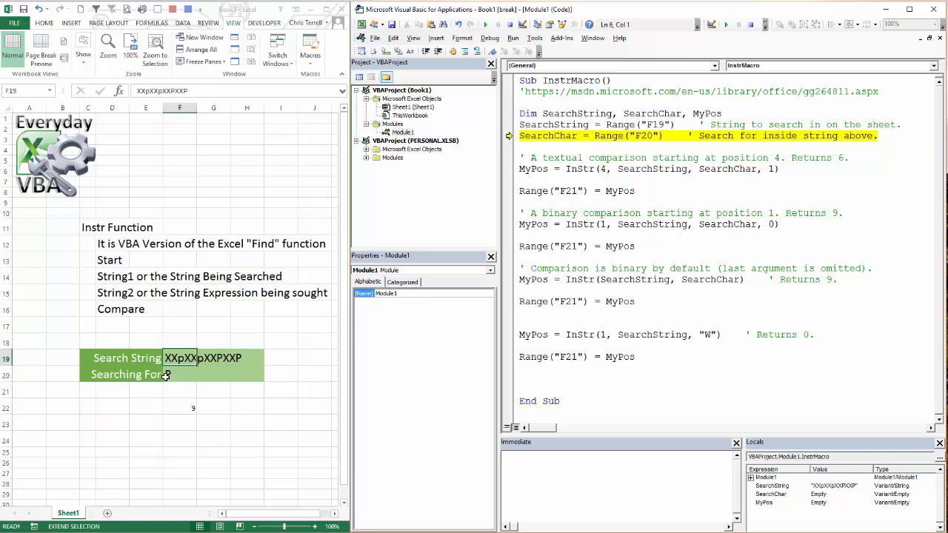
key(F8)
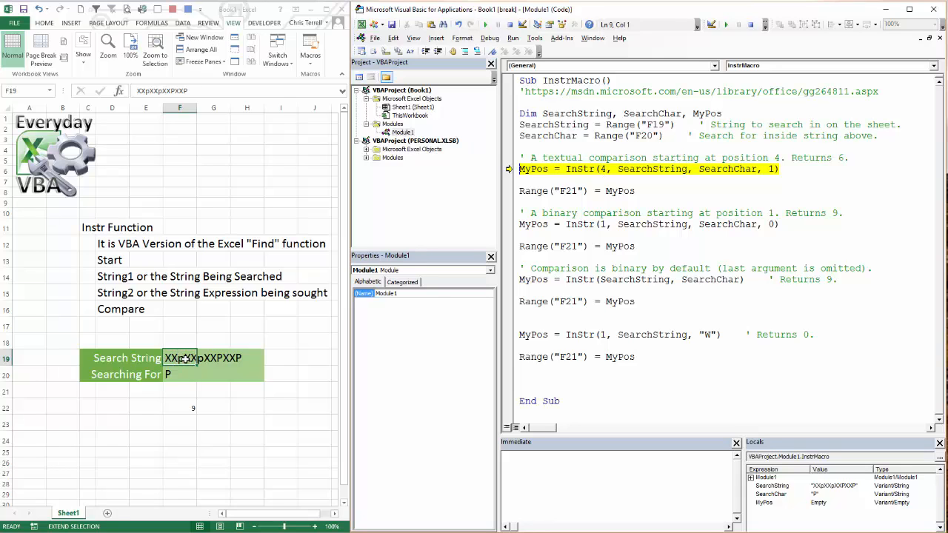
mouse_move(729, 169)
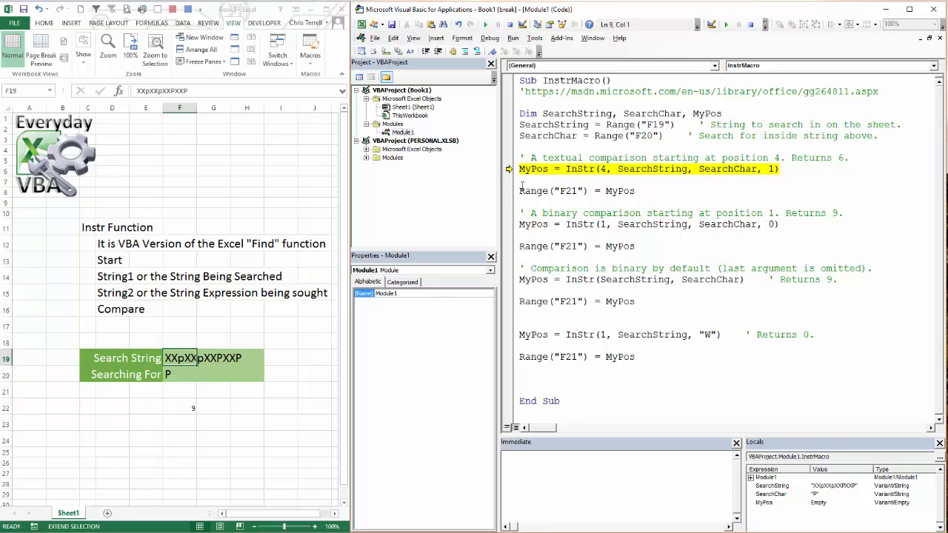
key(F8)
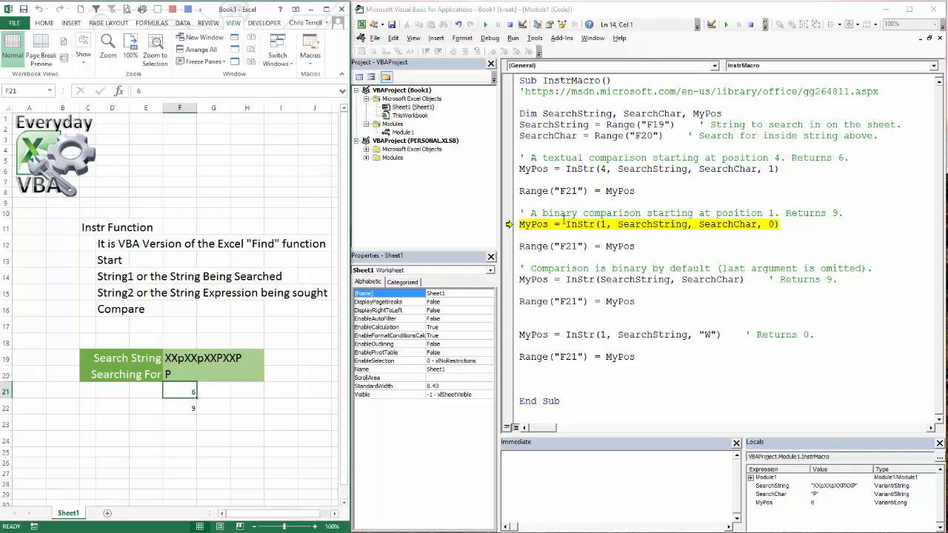
mouse_move(652, 224)
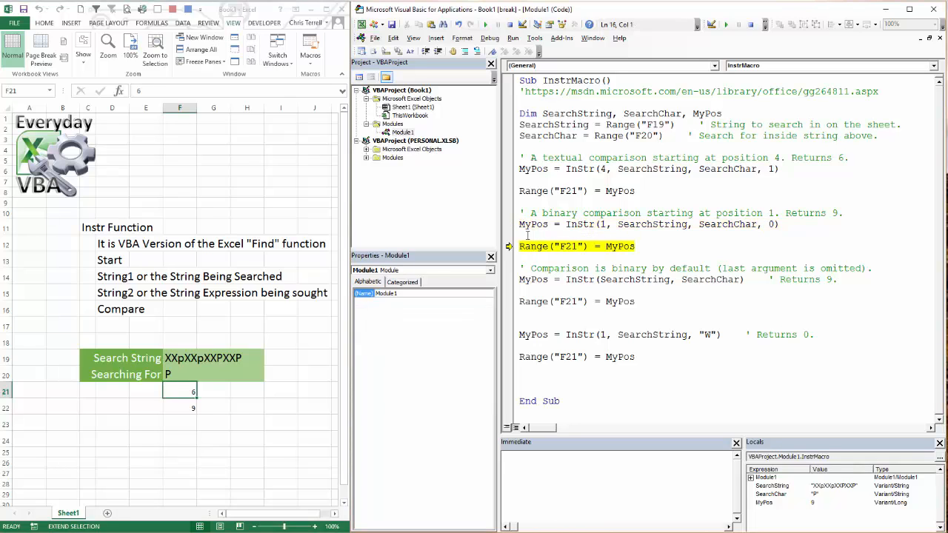
key(F8)
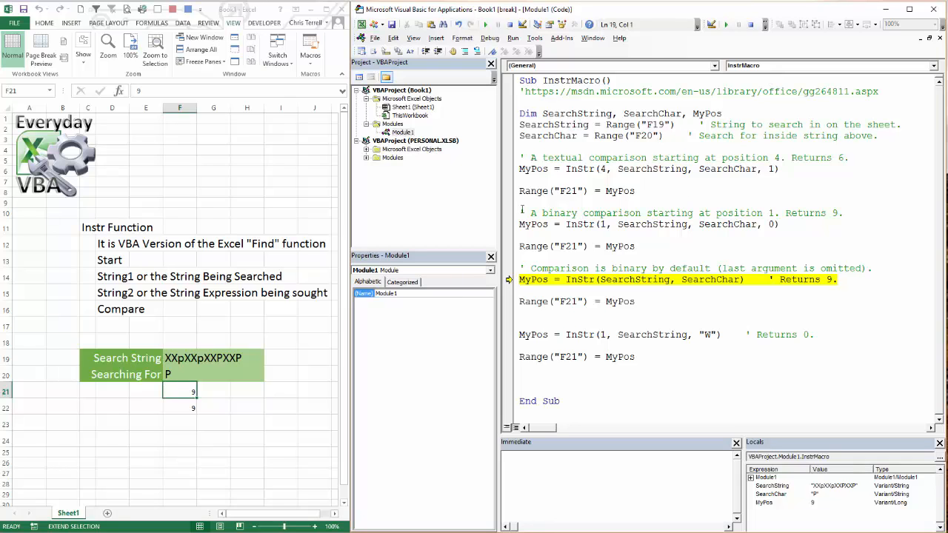
mouse_move(556, 228)
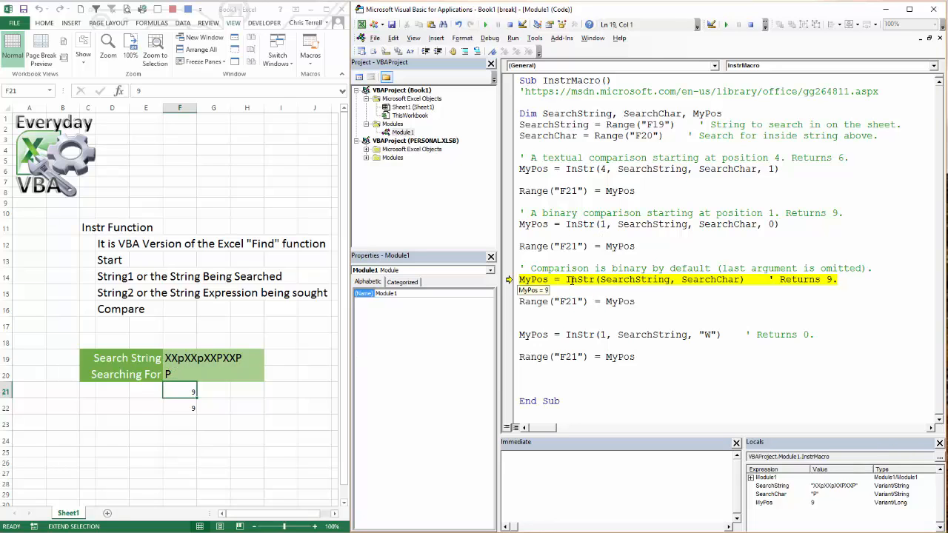
mouse_move(649, 287)
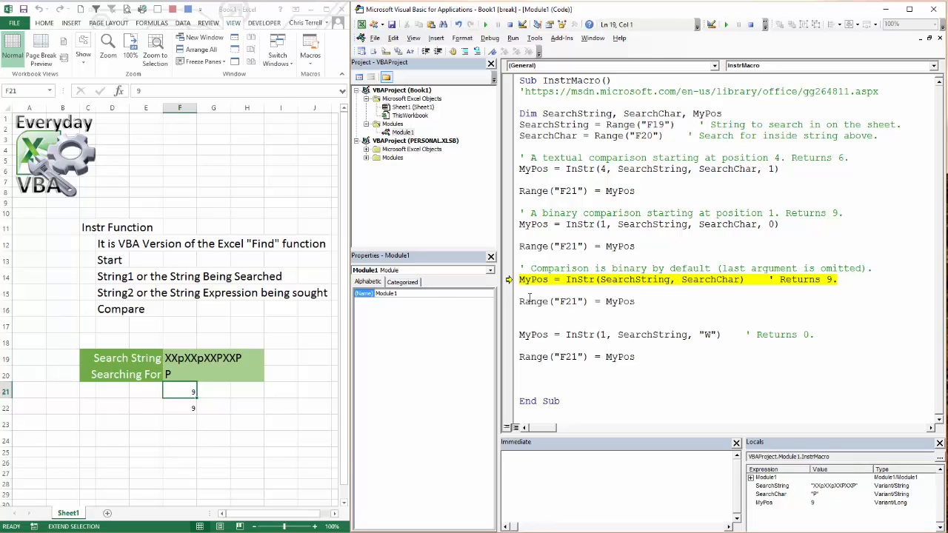
key(F8)
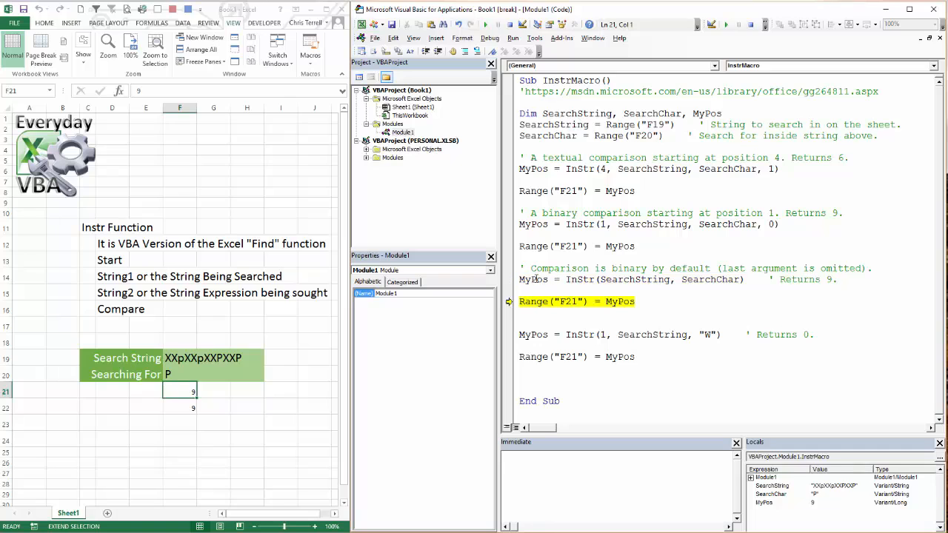
mouse_move(533, 301)
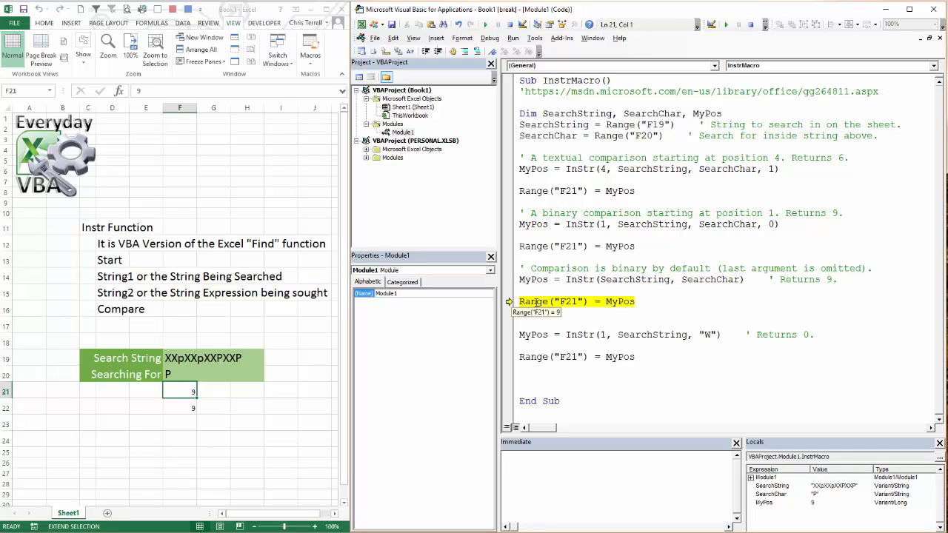
key(F8)
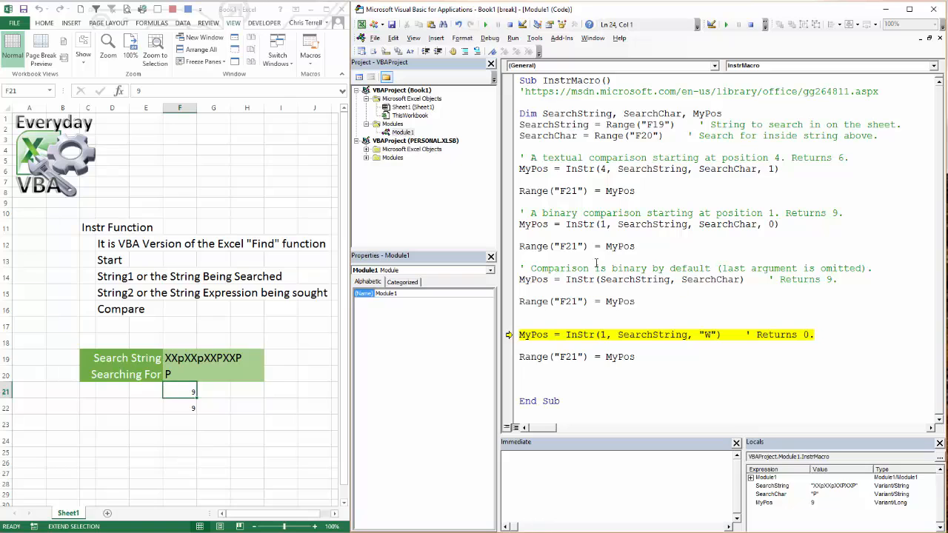
mouse_move(598, 267)
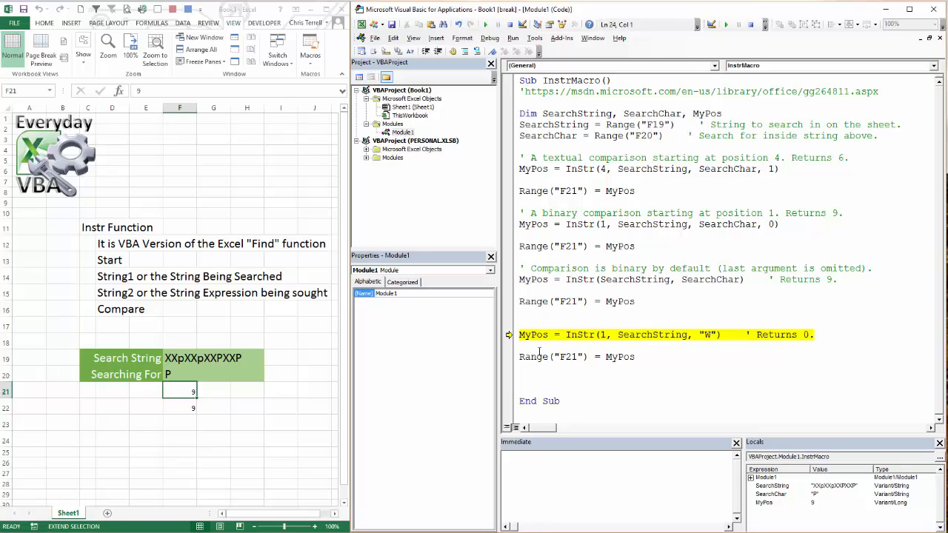
mouse_move(532, 334)
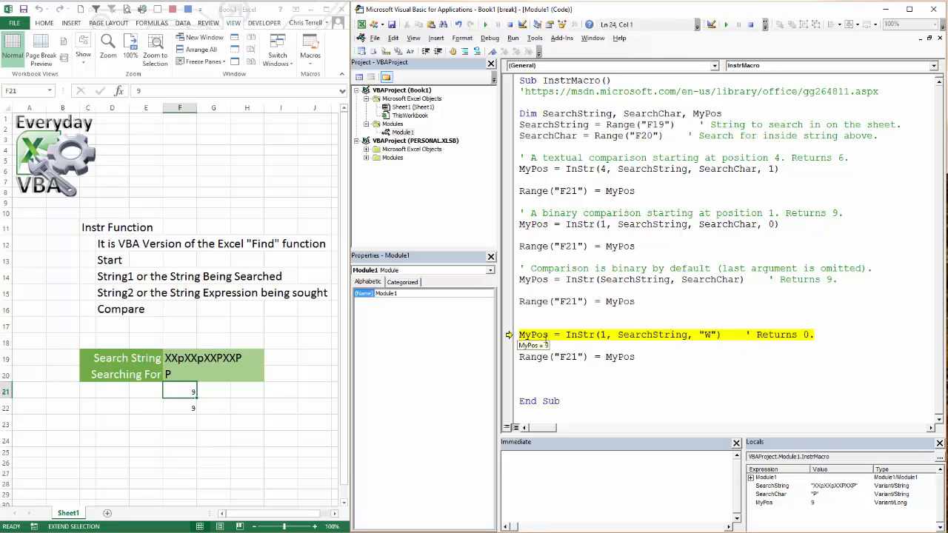
key(F8)
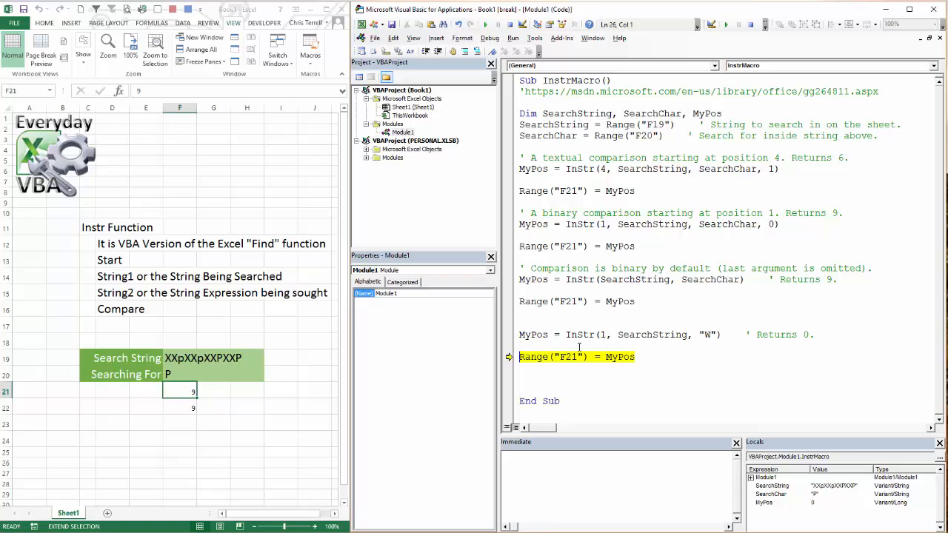
mouse_move(574, 359)
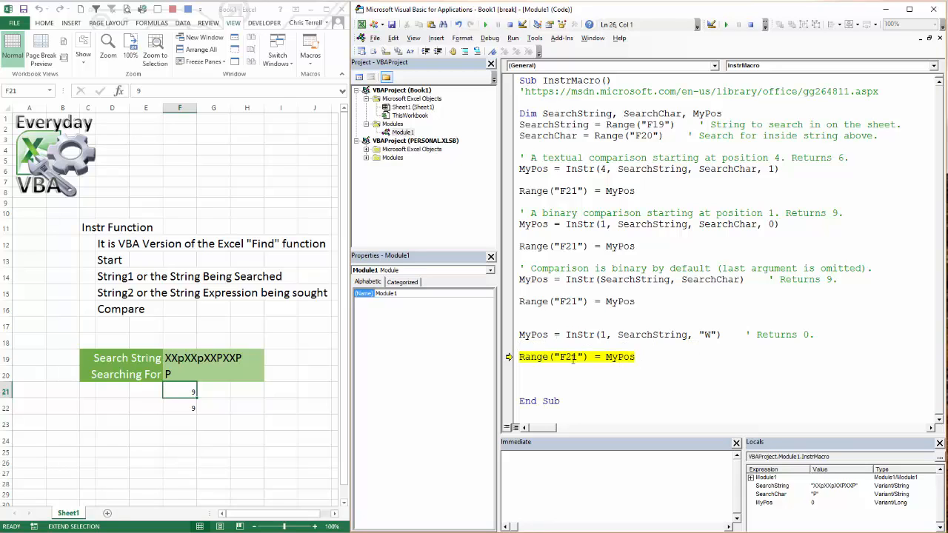
mouse_move(619, 356)
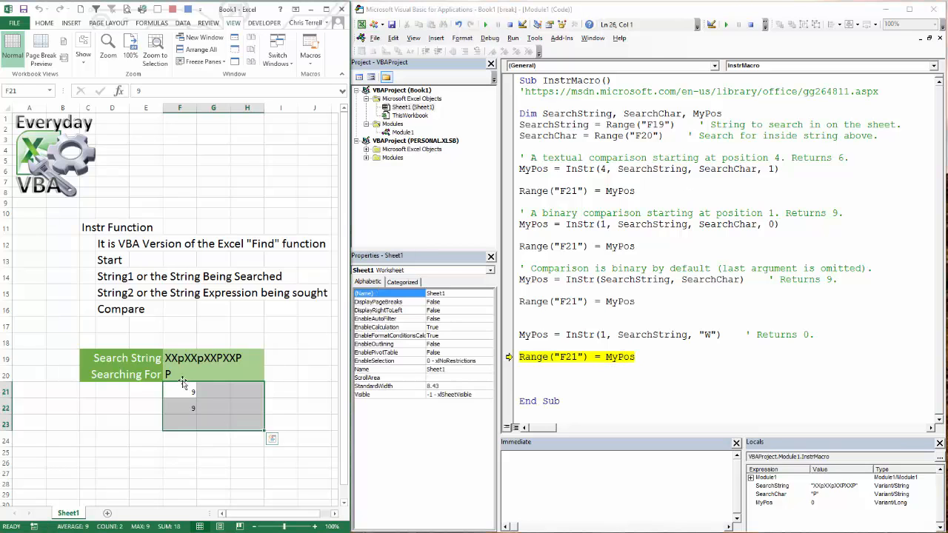
Replace the Searching For value in F20 with Xp and reset the paused macro.
click(180, 374)
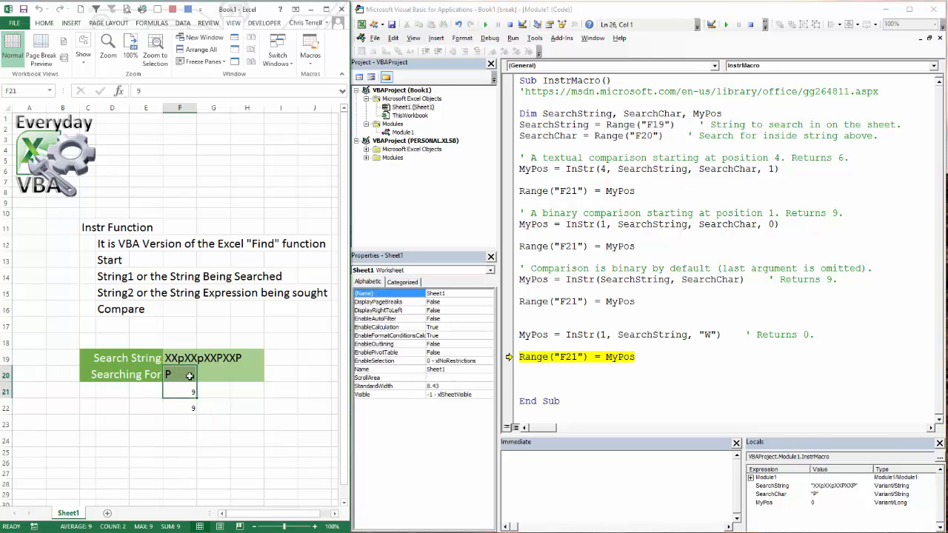
text(XXpXXpXXPXXP)
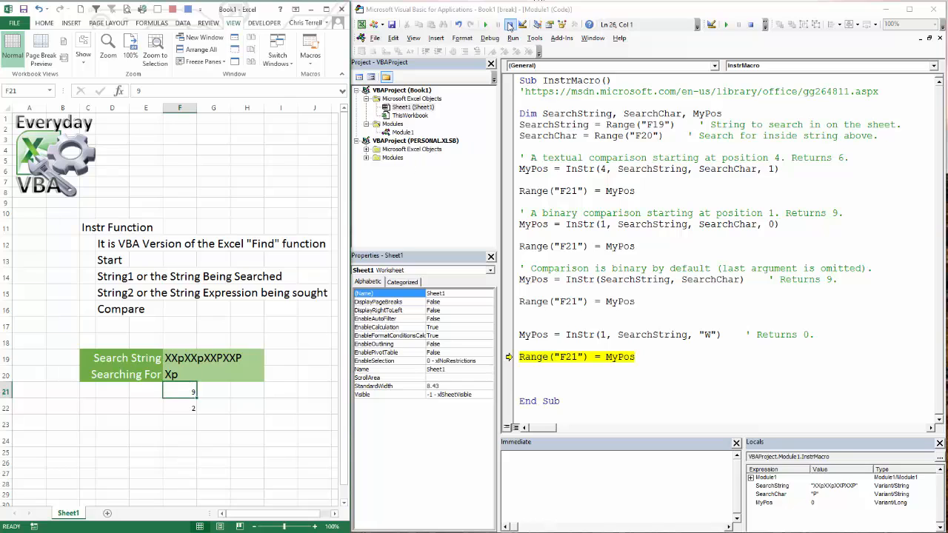
click(509, 24)
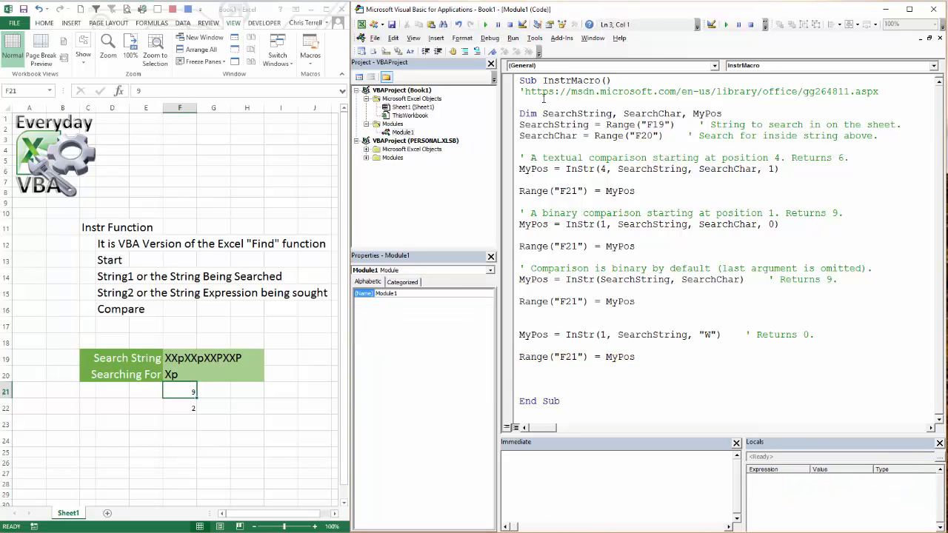
Step InstrMacro from the start with F8 to End Sub, writing 5, 2, then 0 into F21.
key(F8)
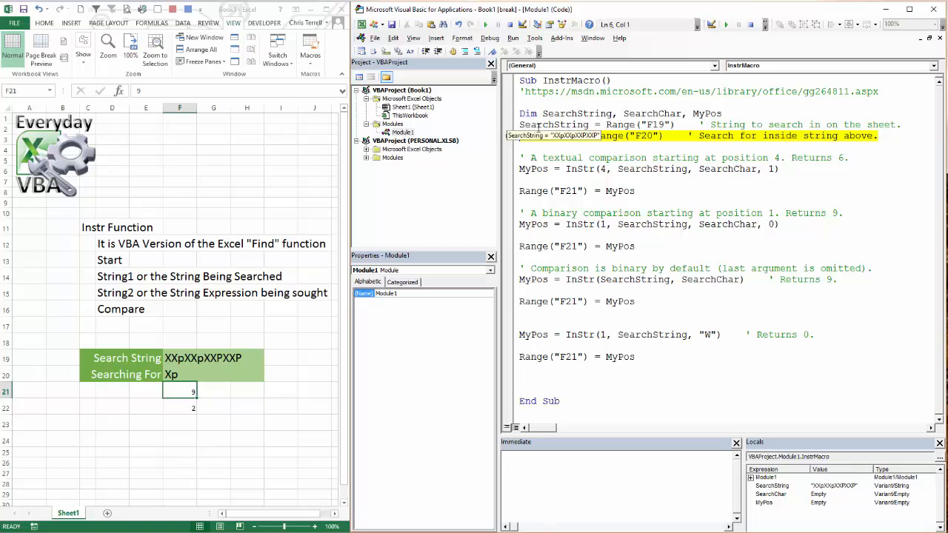
key(F8)
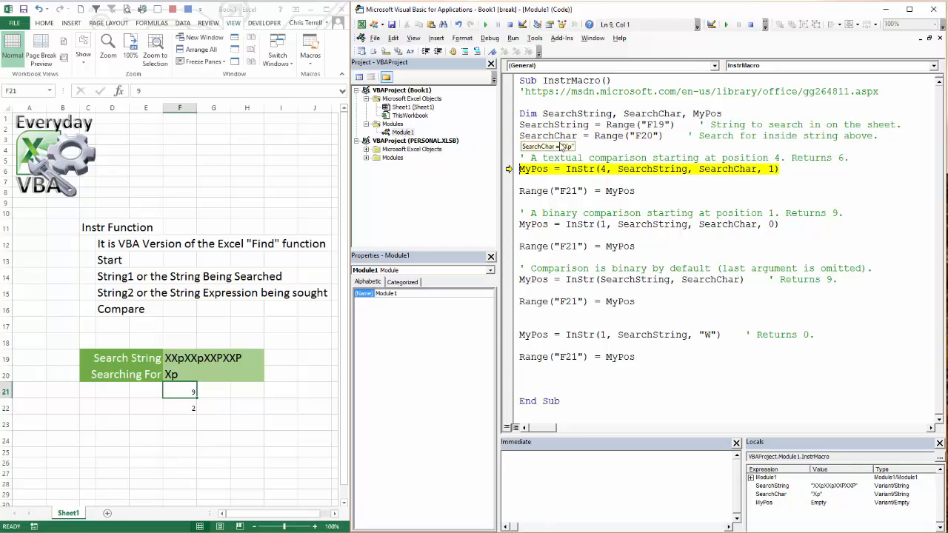
mouse_move(559, 183)
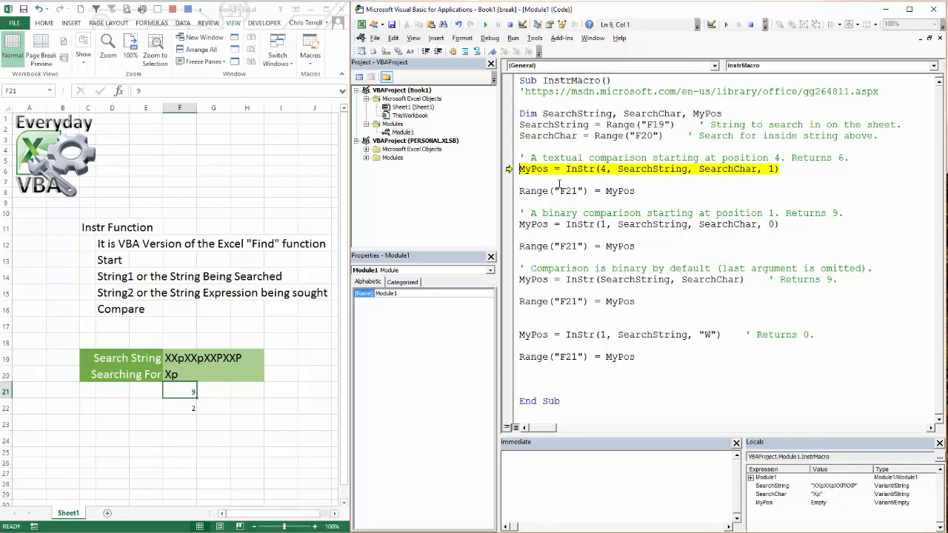
key(F8)
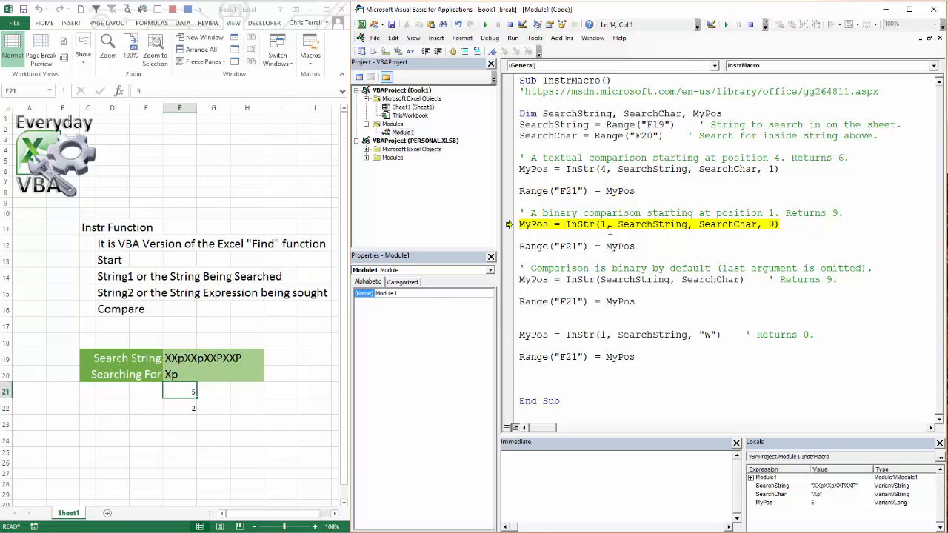
mouse_move(533, 224)
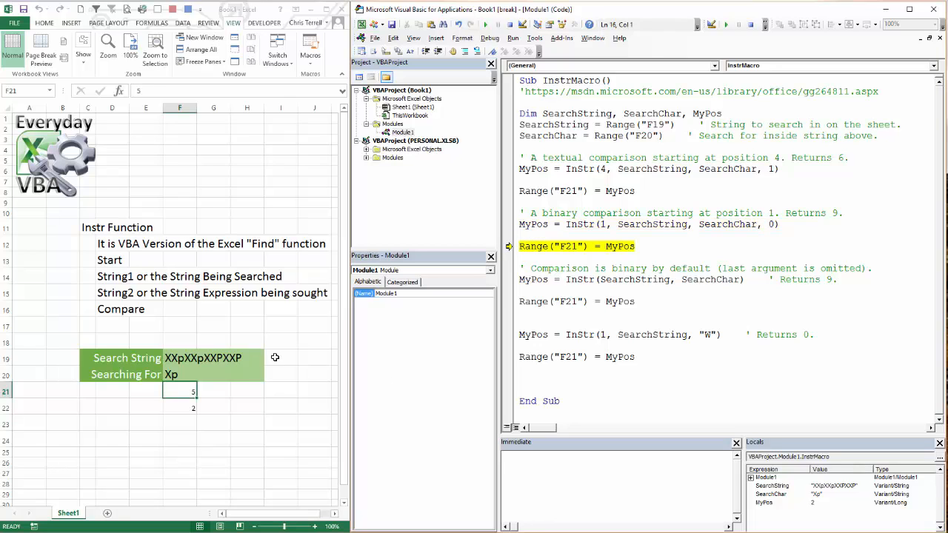
key(F8)
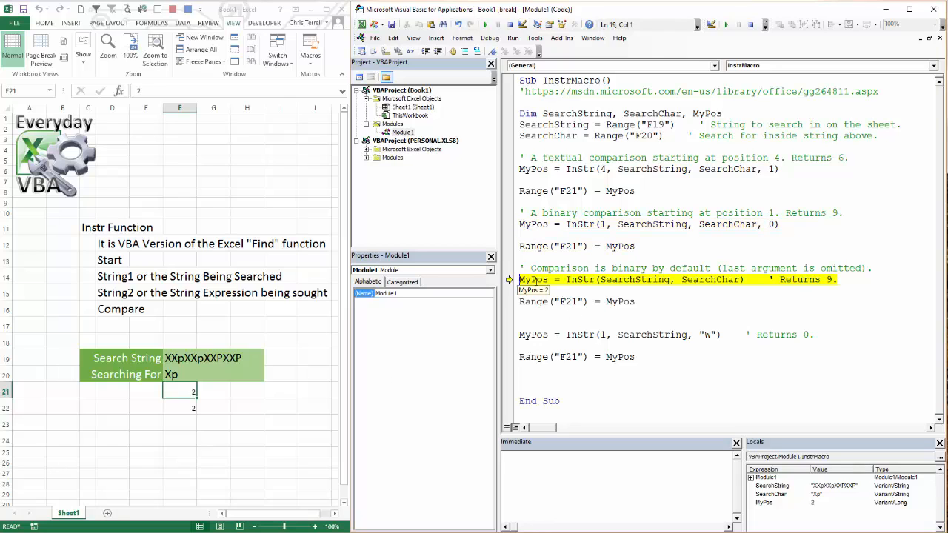
key(F8)
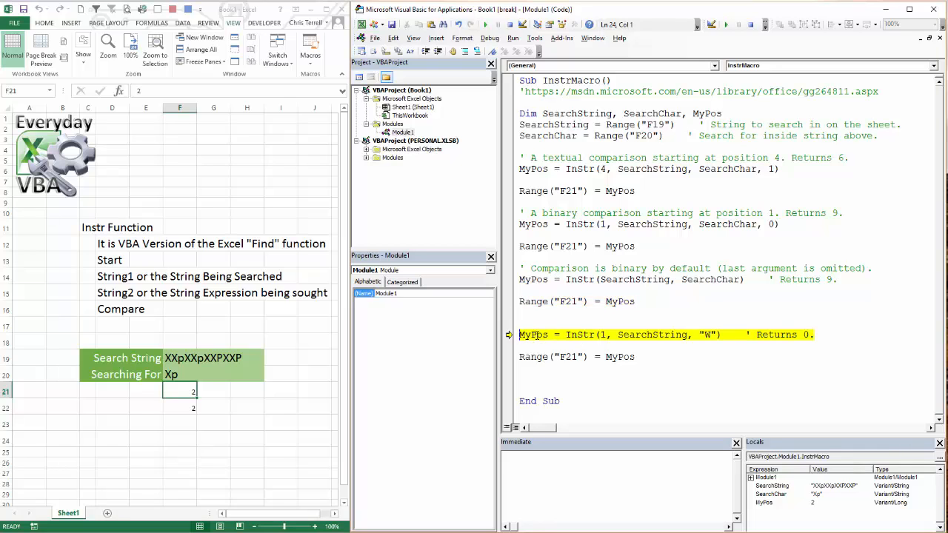
key(F8)
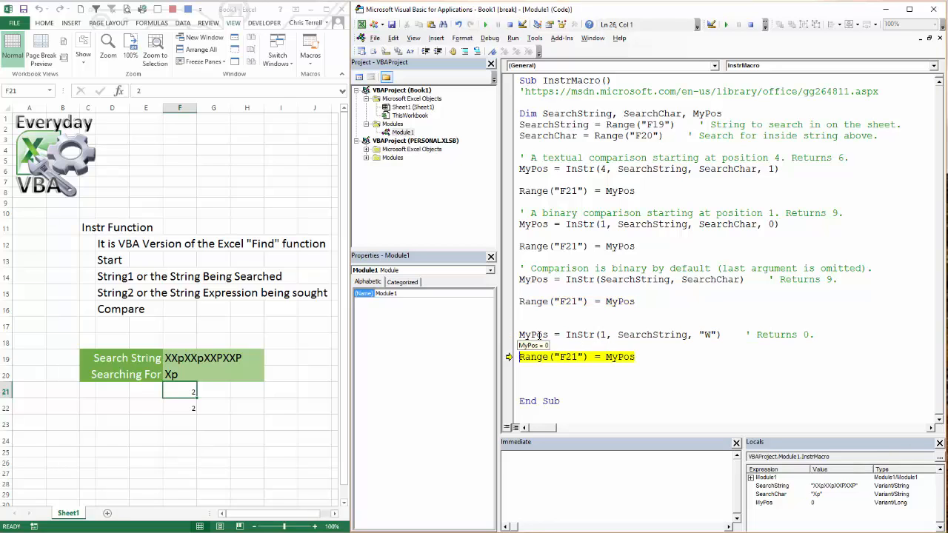
key(F8)
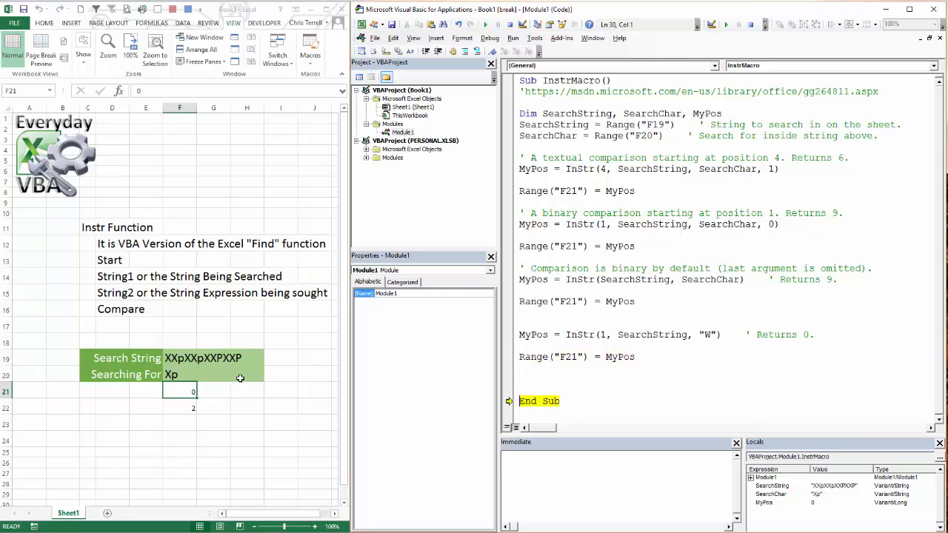